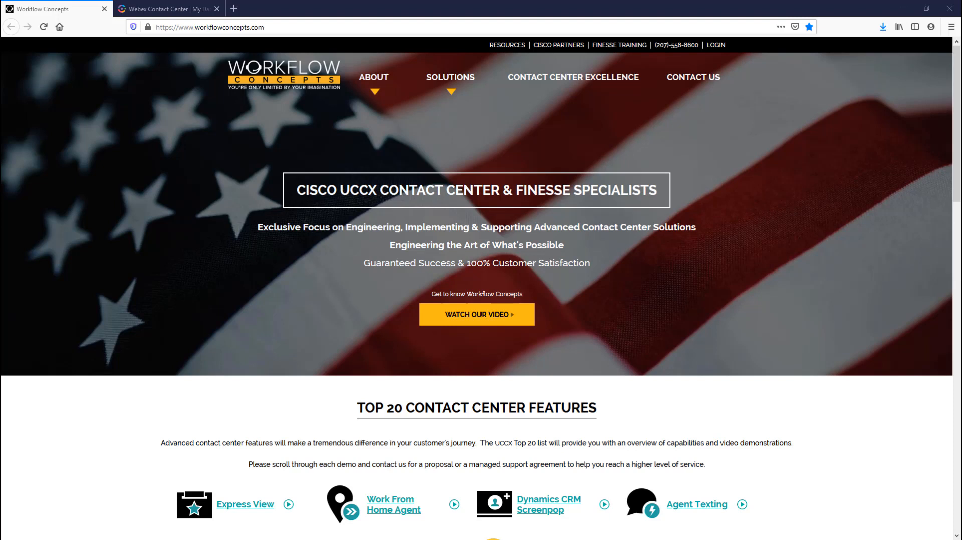
# Switch to the Webex Contact Center Management Portal tab with the Entry Point dashboard.
pyautogui.click(167, 8)
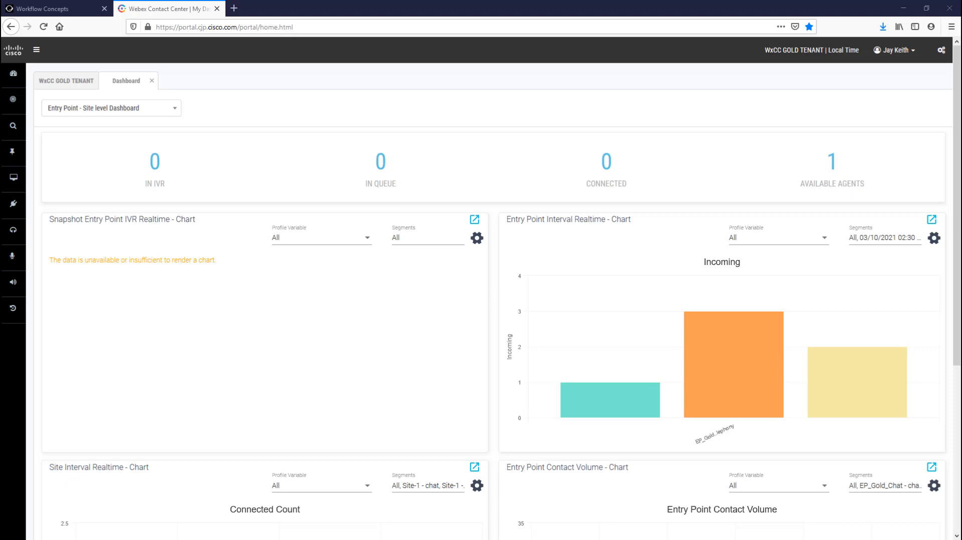
pyautogui.moveTo(13, 204)
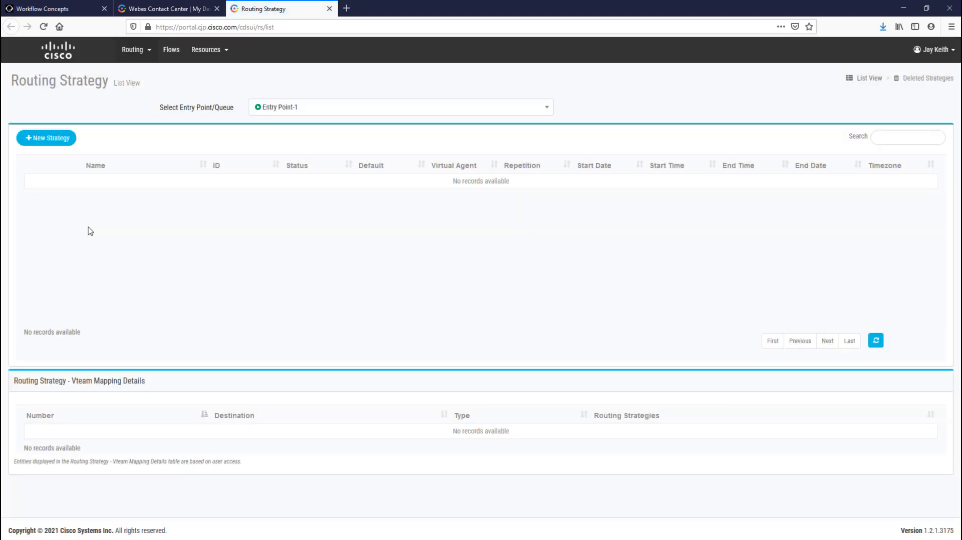
# Open Test_Flow from the Flows list in Flow Designer.
pyautogui.click(170, 49)
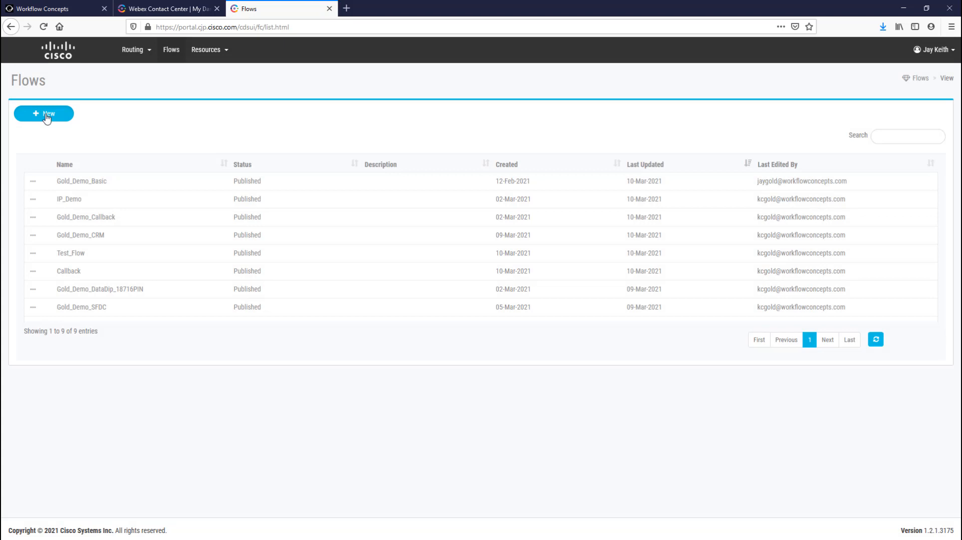
pyautogui.click(43, 113)
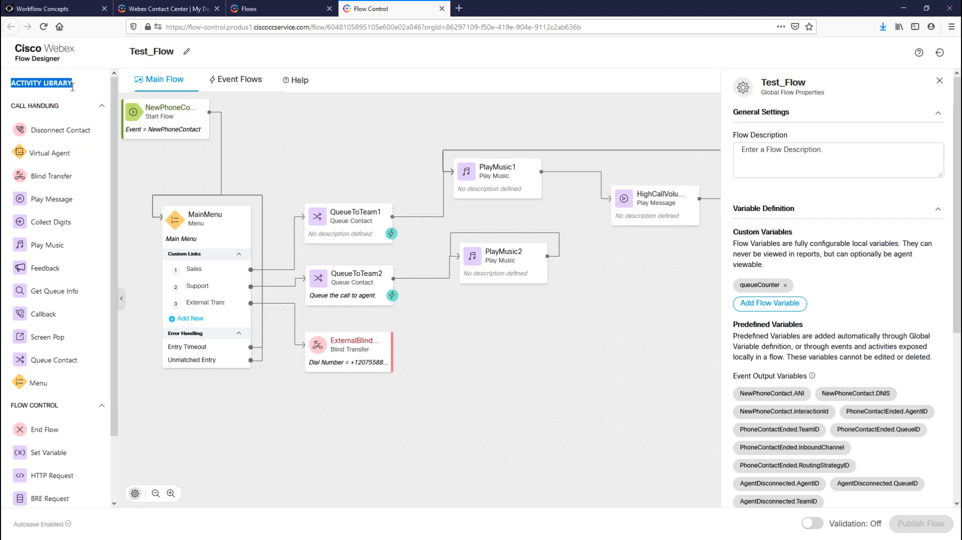
pyautogui.click(35, 106)
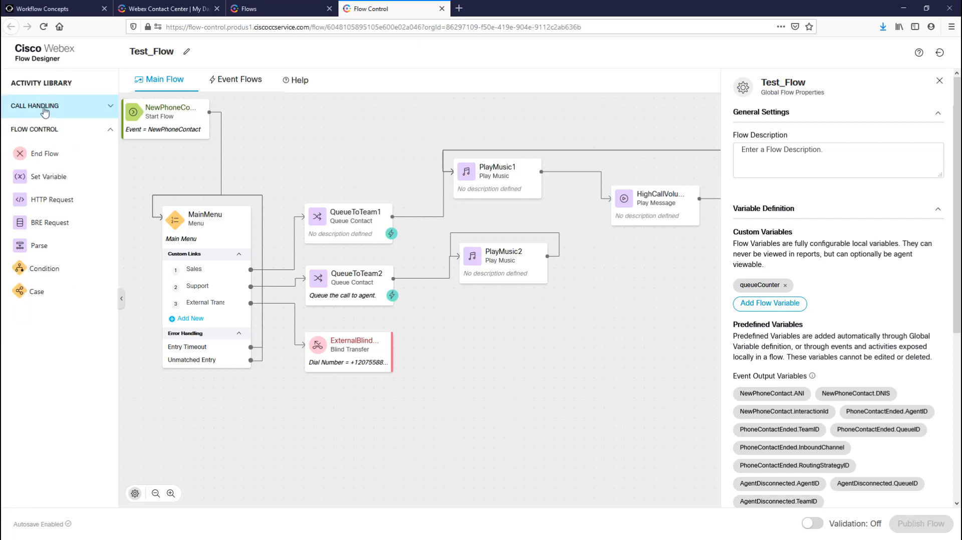
pyautogui.click(43, 105)
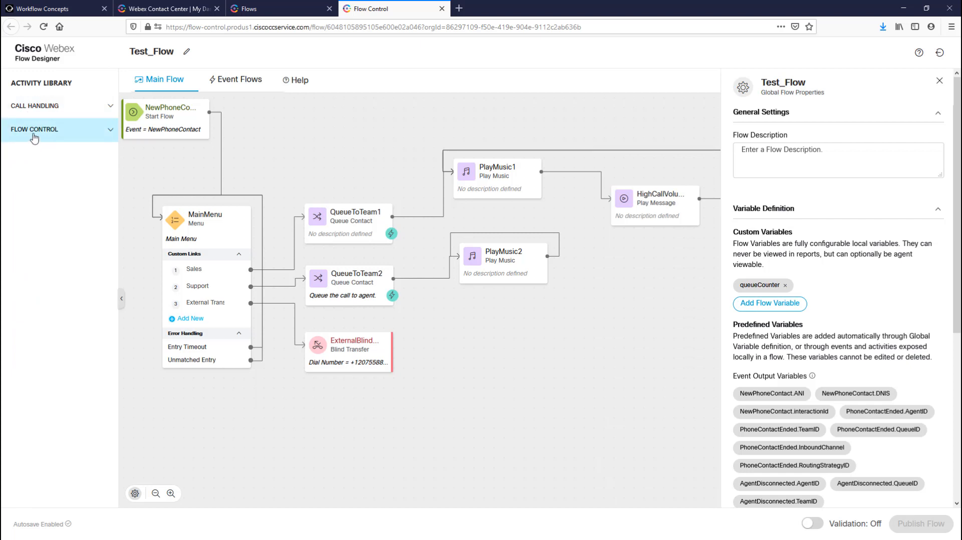
pyautogui.click(34, 128)
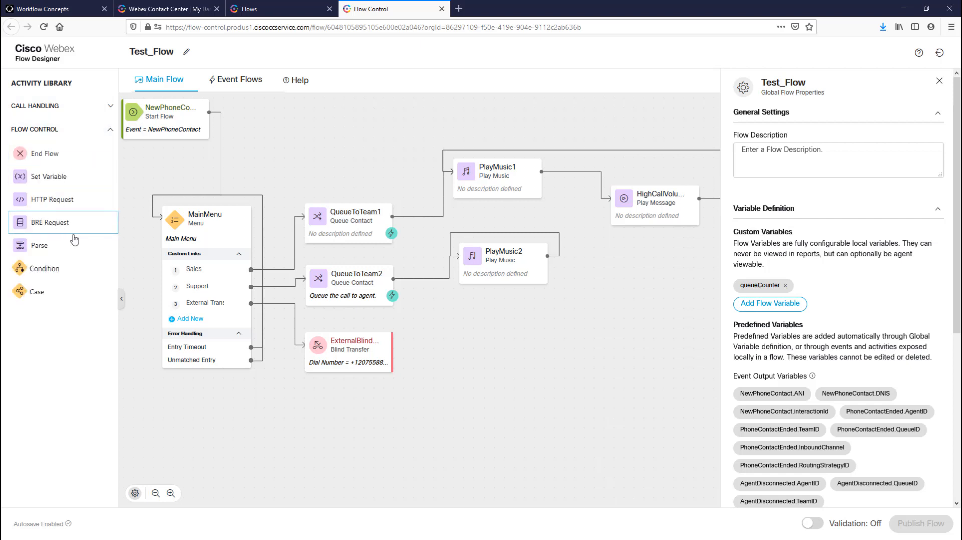
pyautogui.moveTo(63, 177)
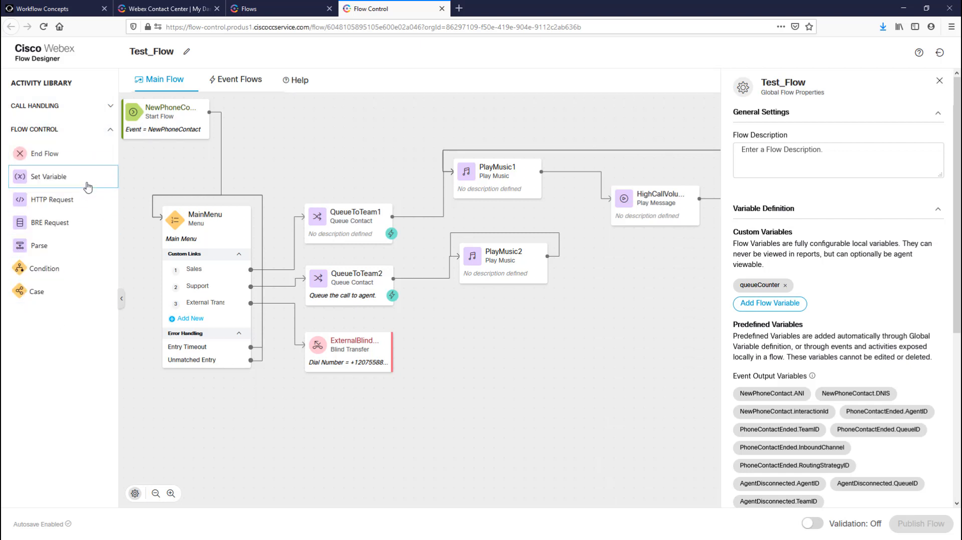
pyautogui.moveTo(72, 291)
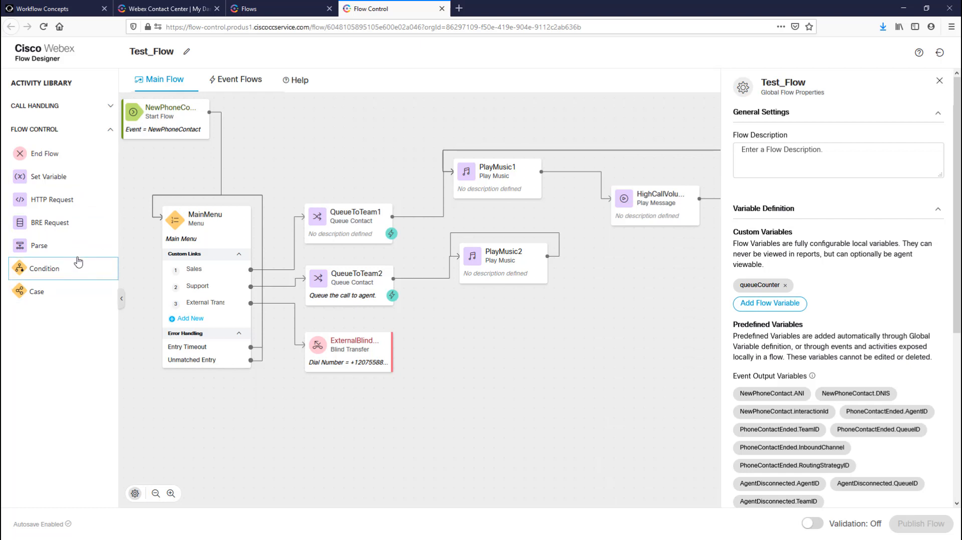
pyautogui.moveTo(80, 199)
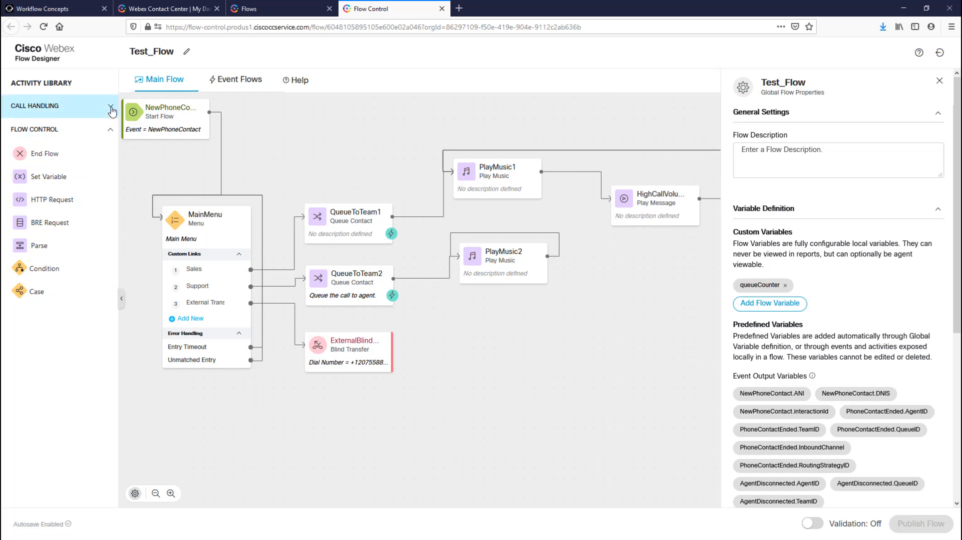
pyautogui.click(110, 106)
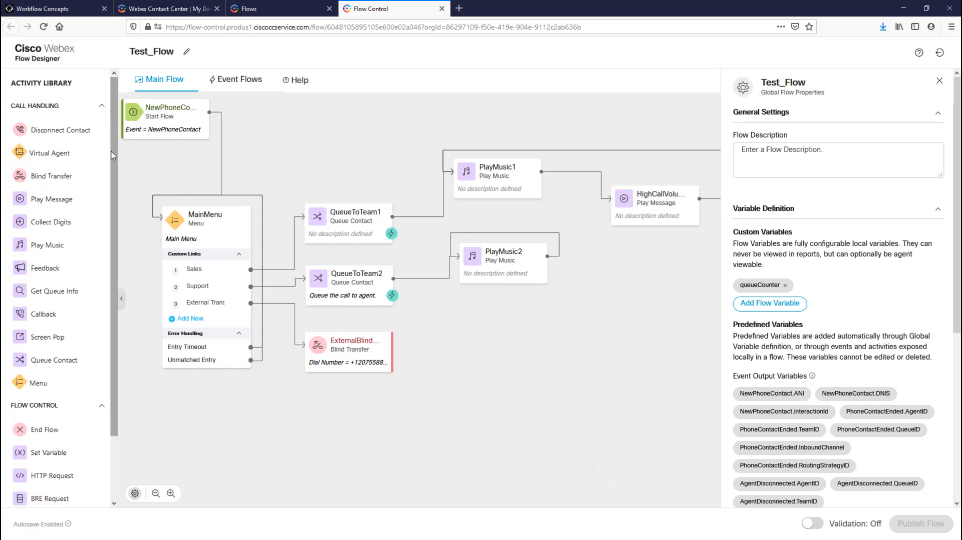
pyautogui.moveTo(116, 207)
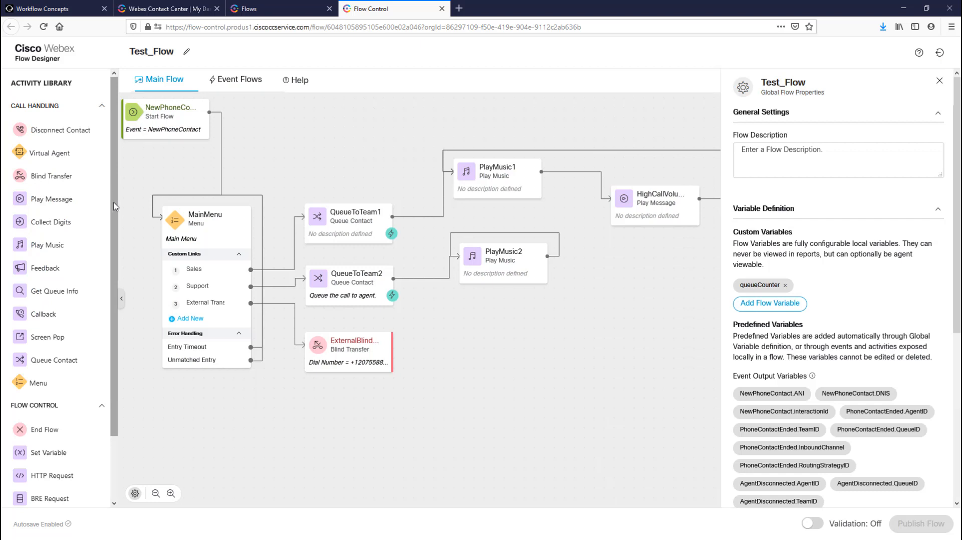
pyautogui.moveTo(117, 204)
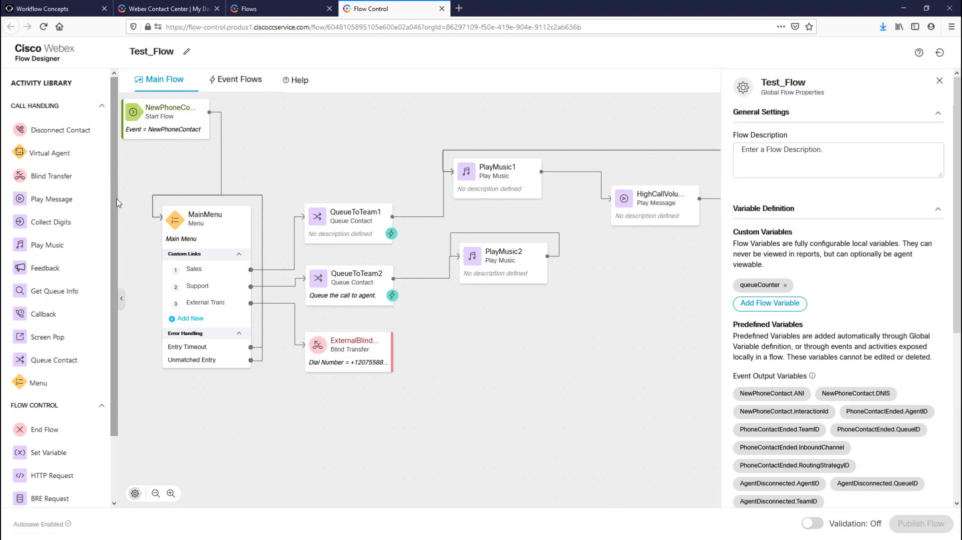
pyautogui.click(164, 120)
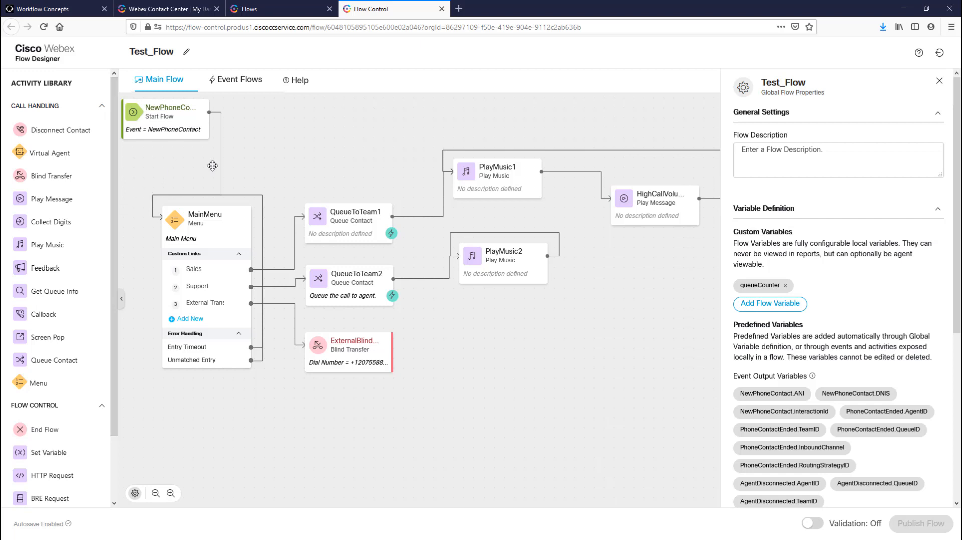
pyautogui.moveTo(462, 396)
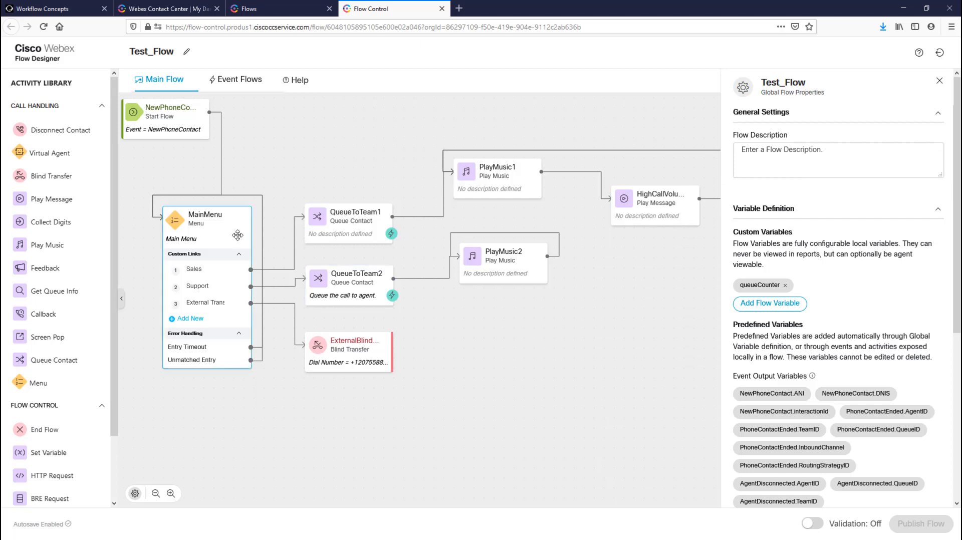
# Review settings of QueueToTeam1, ExternalBlindTransfer, PlayMusic1, HighCallVolumen, NewPhoneContact and global properties.
pyautogui.click(348, 218)
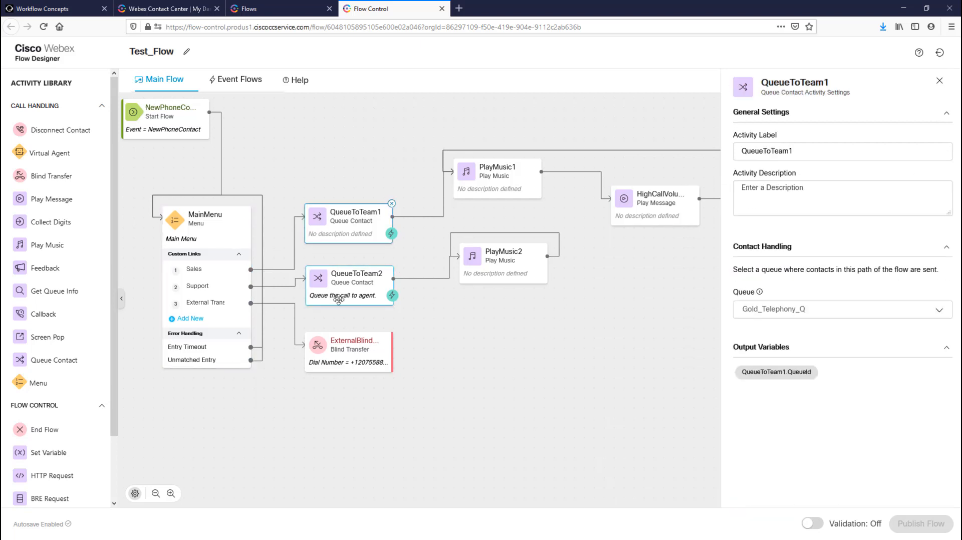
pyautogui.click(348, 351)
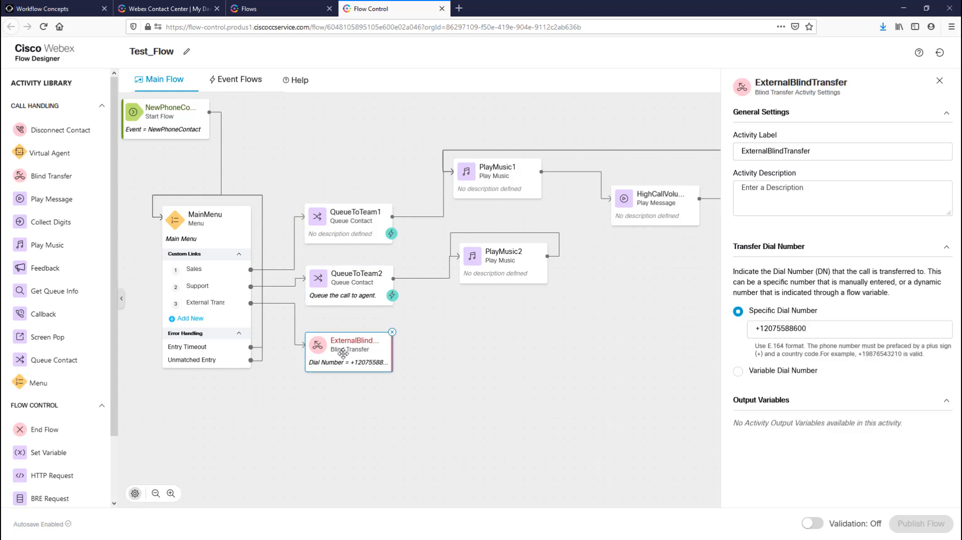
pyautogui.click(497, 178)
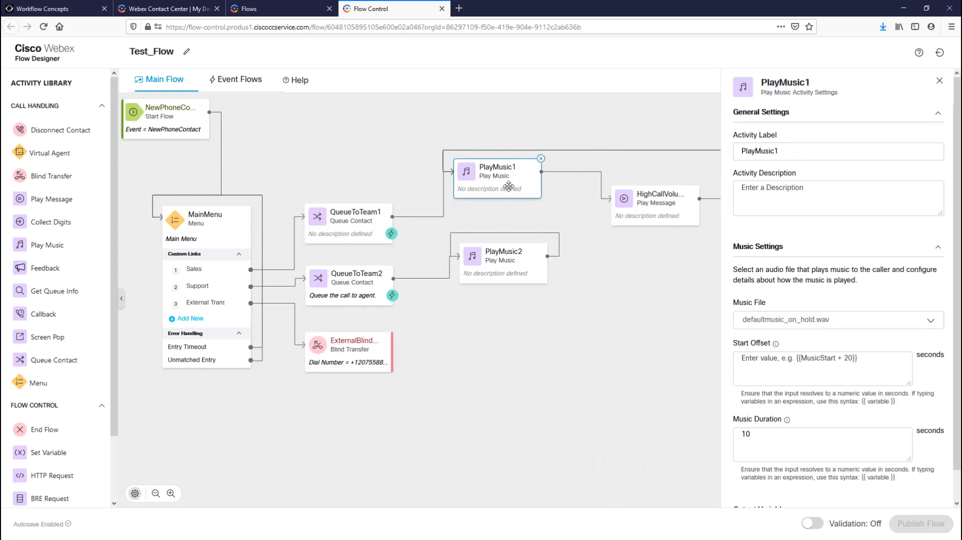
pyautogui.moveTo(636, 222)
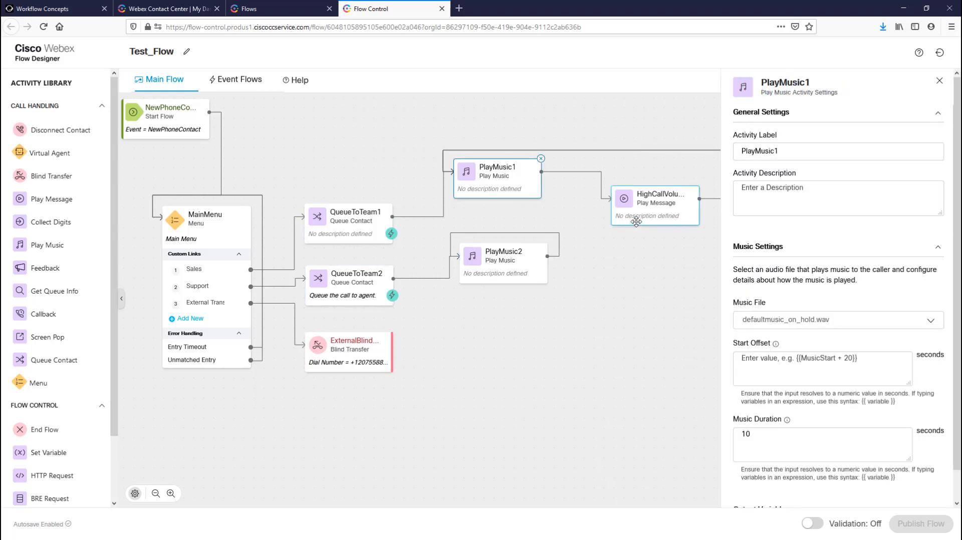
pyautogui.click(653, 206)
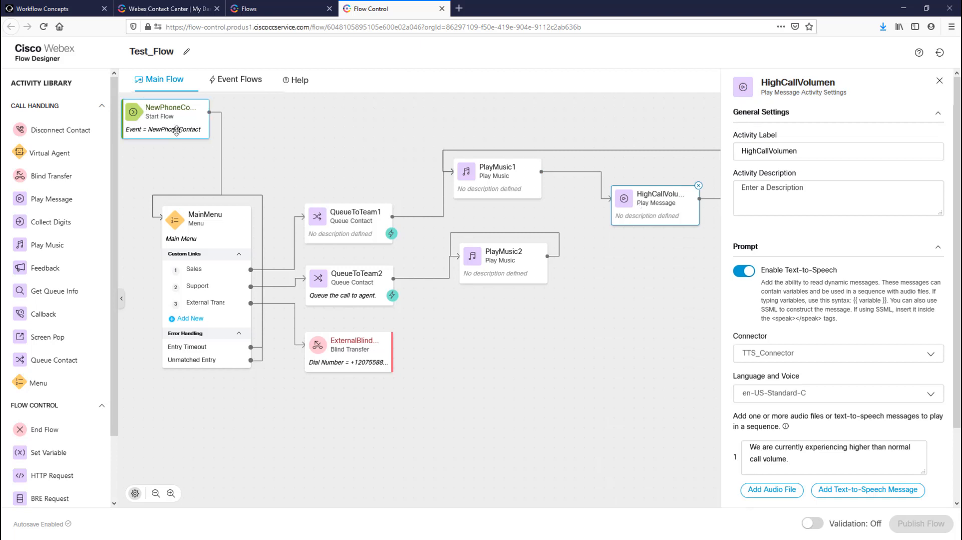
pyautogui.click(164, 118)
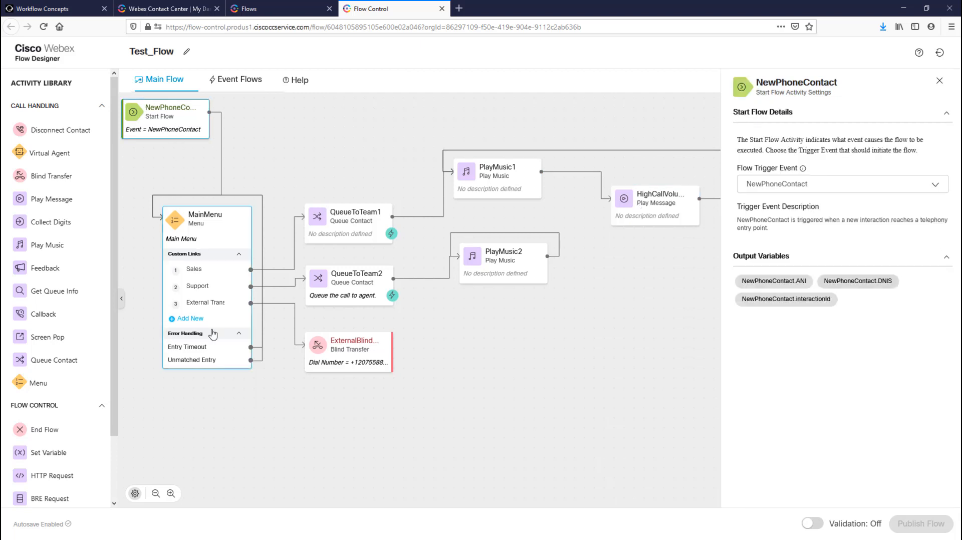
pyautogui.click(565, 346)
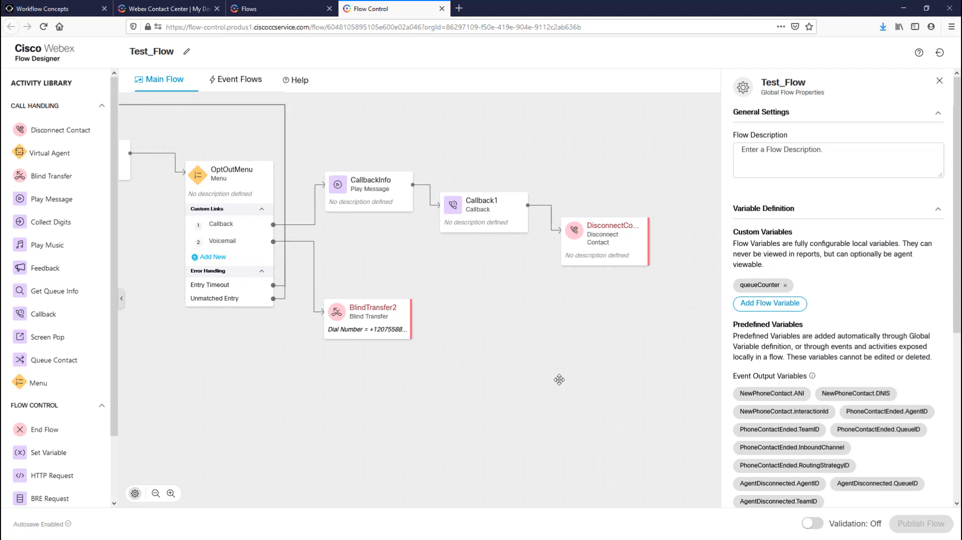
pyautogui.moveTo(391, 195)
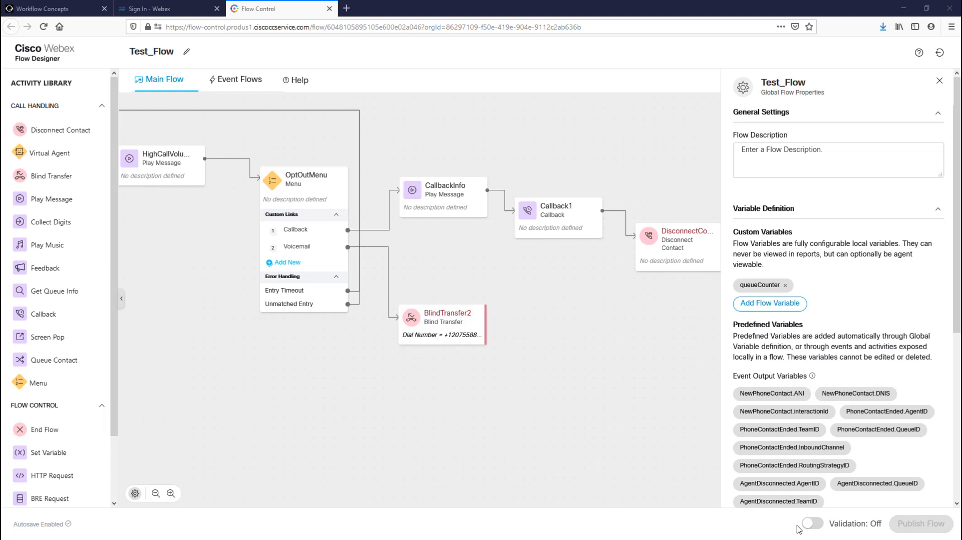
# Turn validation on and publish Test_Flow, confirming the publish dialog.
pyautogui.click(810, 523)
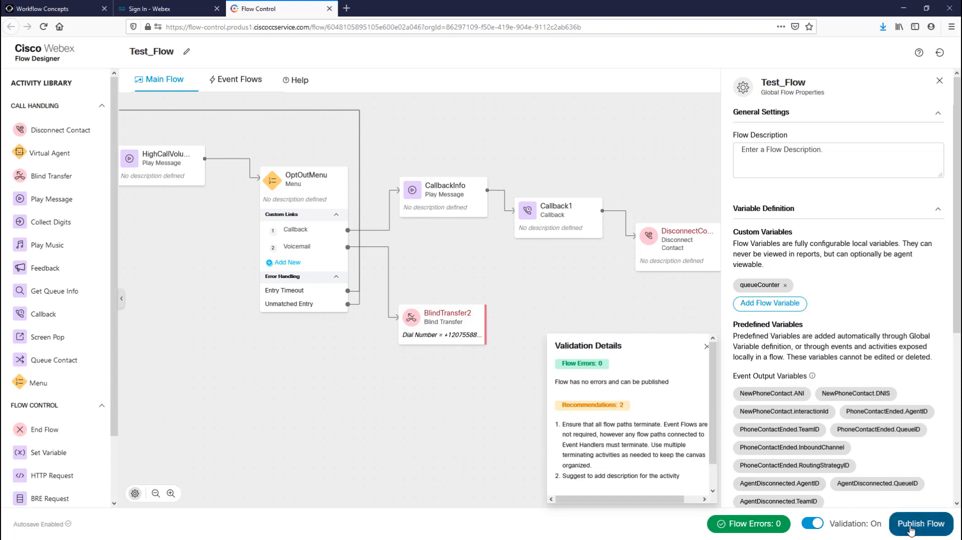
pyautogui.click(921, 523)
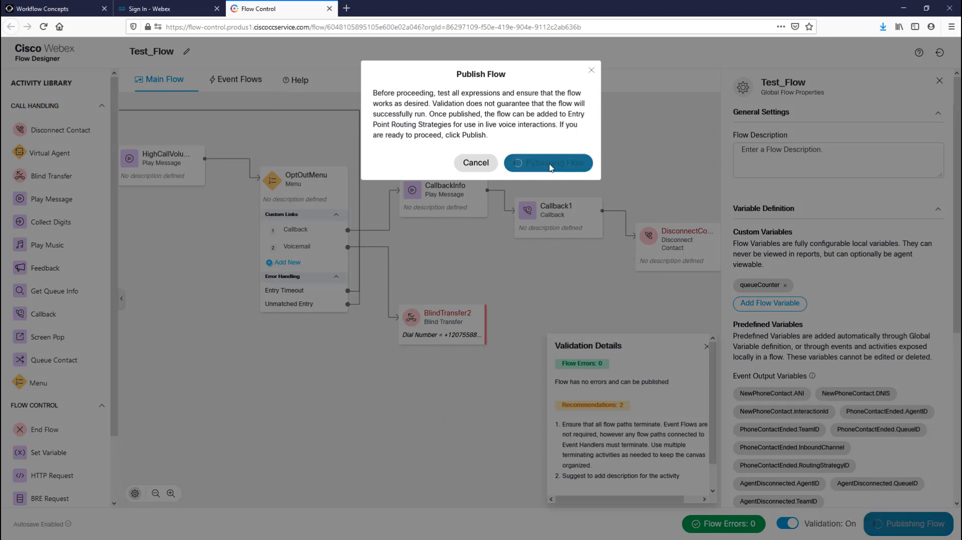
pyautogui.click(547, 162)
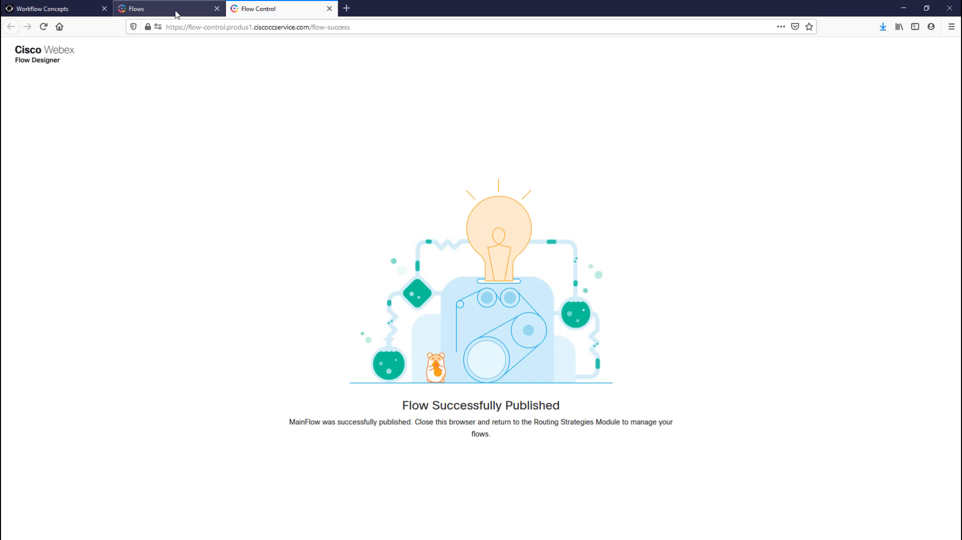
# Show Routing Strategies filtered to the EP_Gold_Telephony entry point.
pyautogui.click(166, 9)
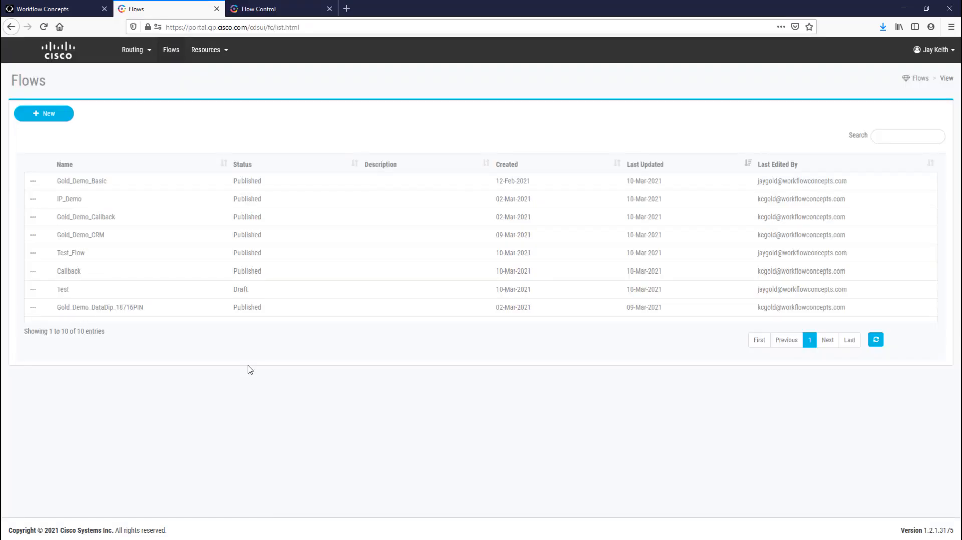
pyautogui.click(133, 50)
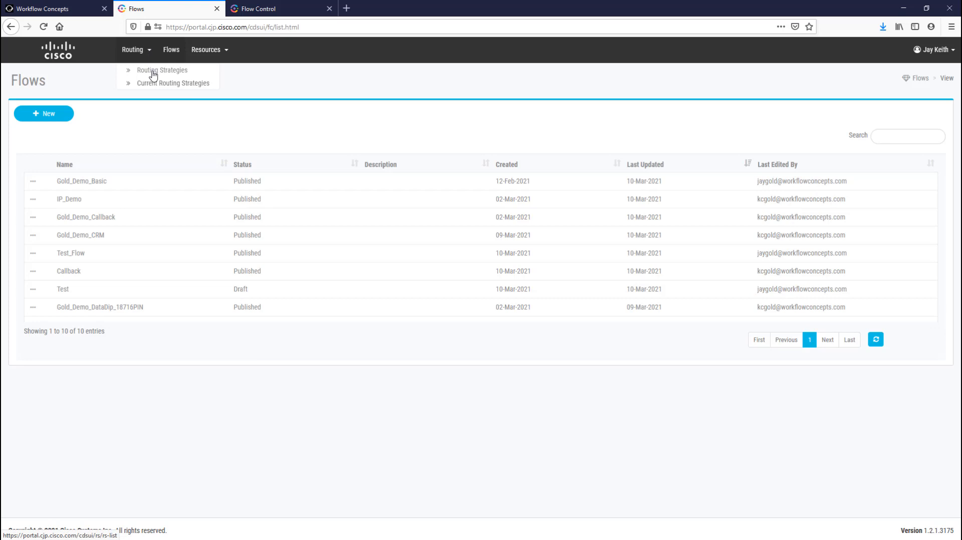
pyautogui.click(162, 70)
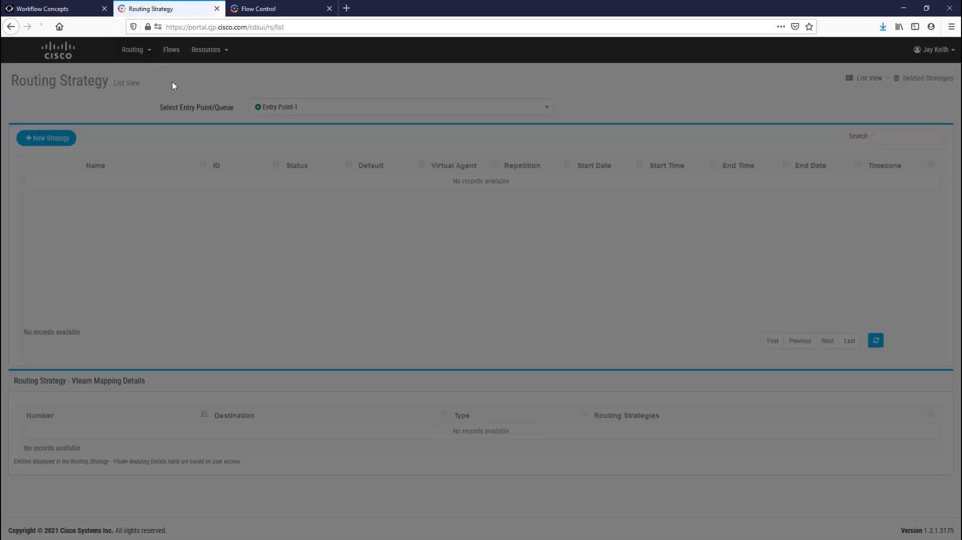
pyautogui.click(400, 107)
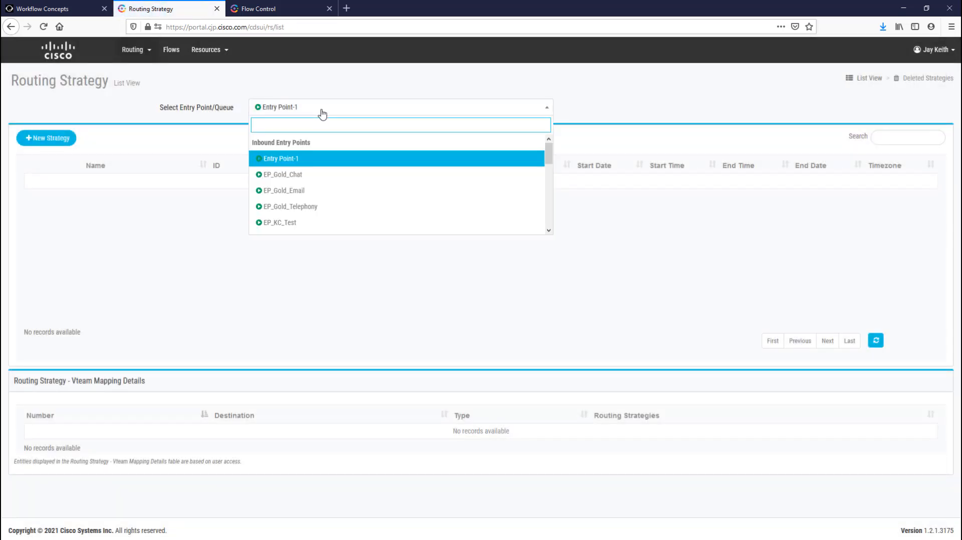
pyautogui.click(280, 159)
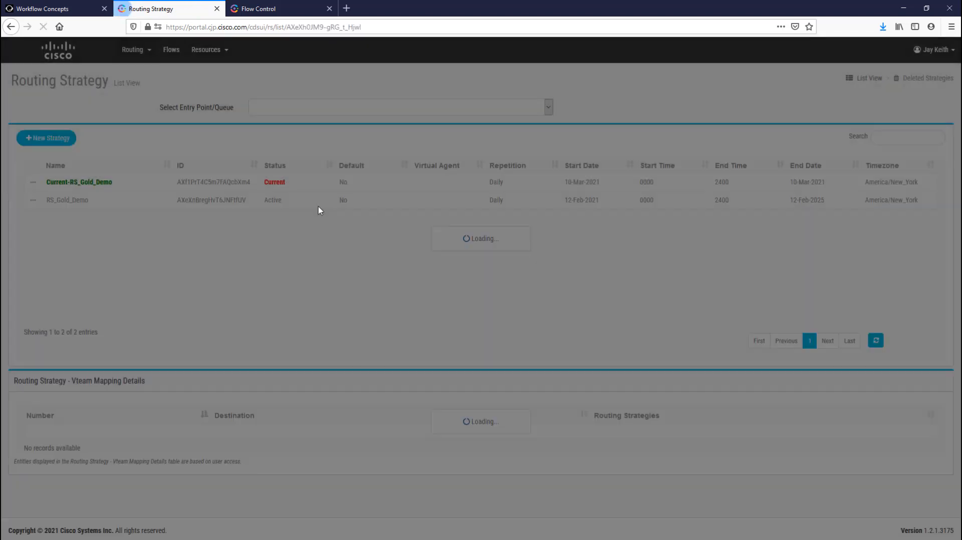
# Open the Current-RS_Gold_Demo routing strategy for editing.
pyautogui.click(399, 107)
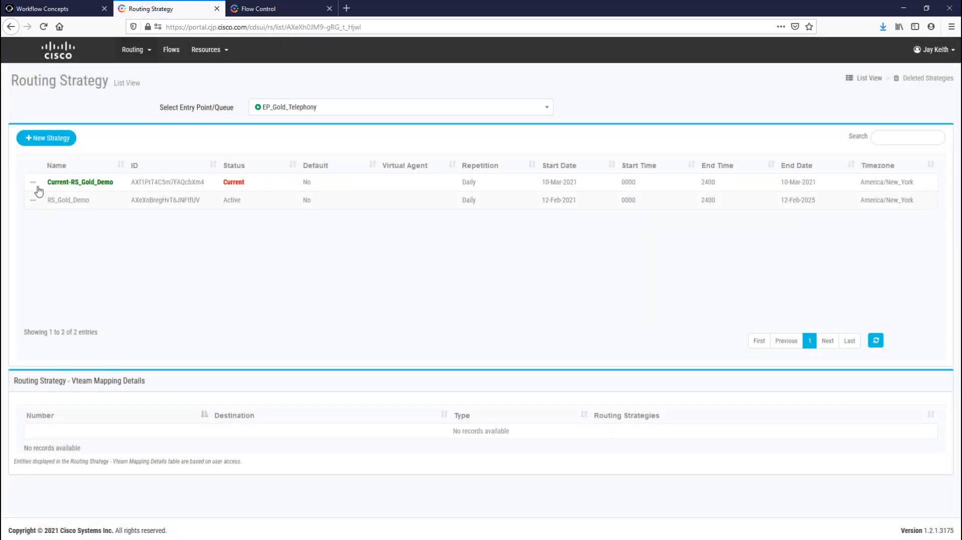
pyautogui.click(34, 182)
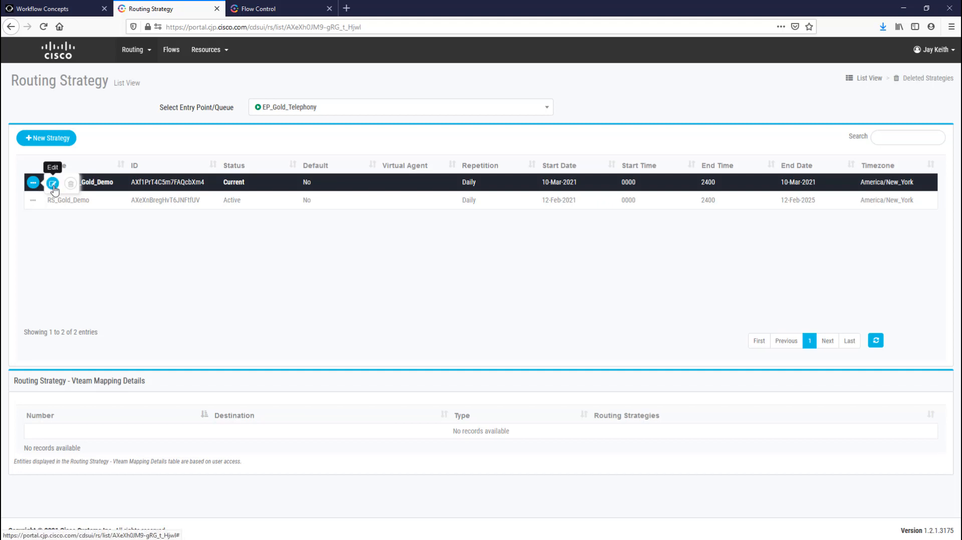
pyautogui.click(52, 184)
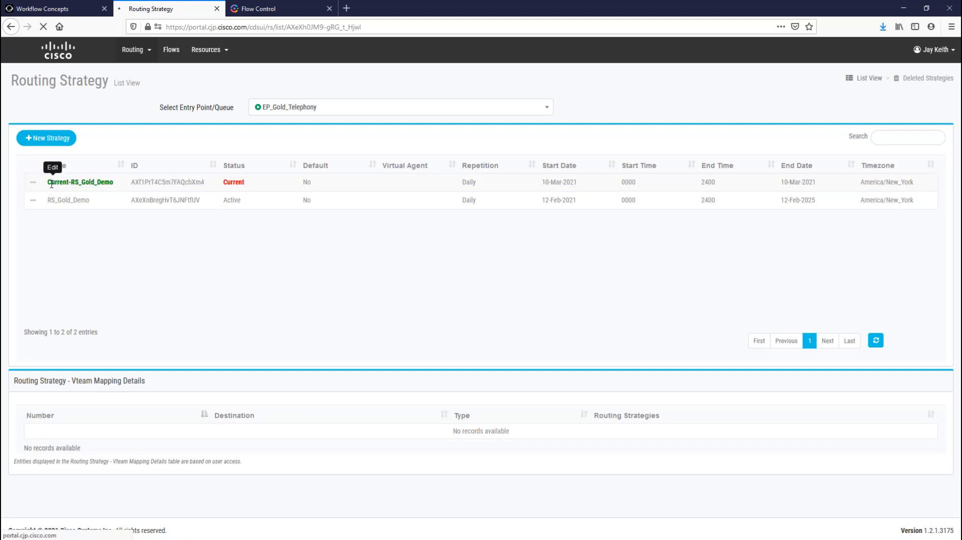
# Set Current-RS_Gold_Demo's flow to Test_Flow and save the strategy.
pyautogui.click(80, 182)
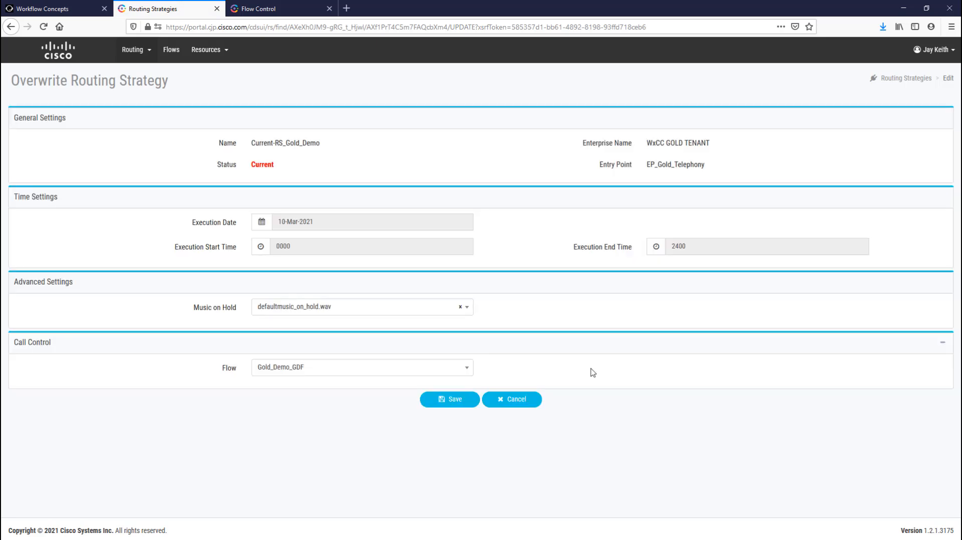
pyautogui.moveTo(461, 375)
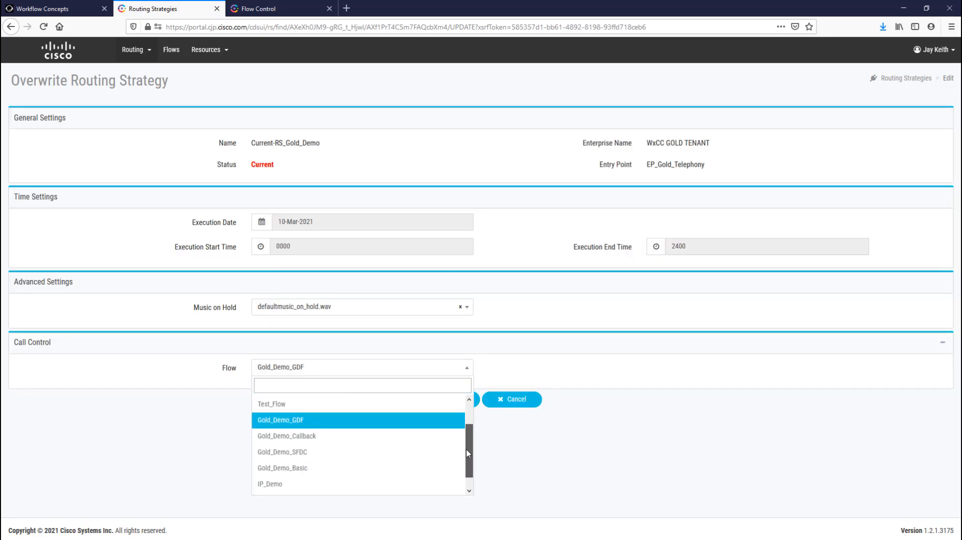
pyautogui.scroll(-3)
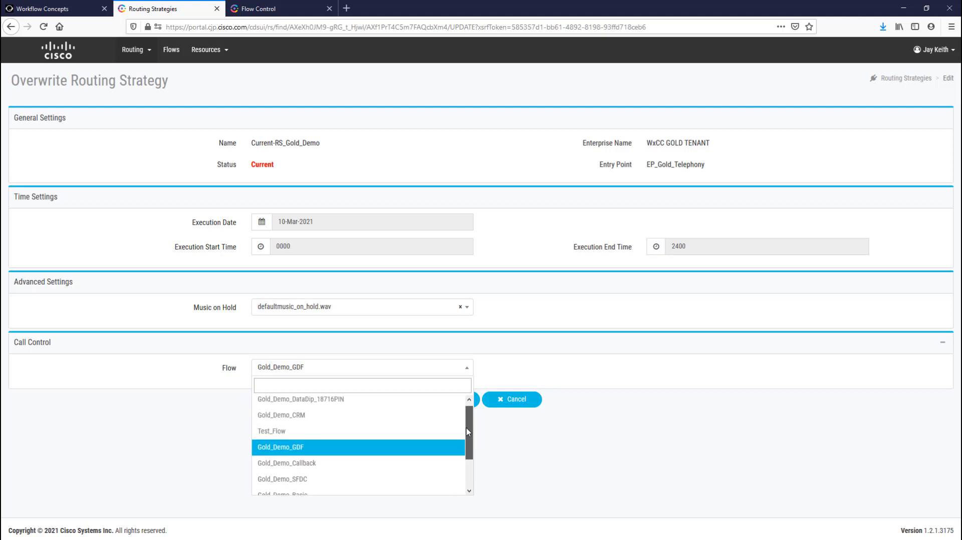
pyautogui.click(280, 447)
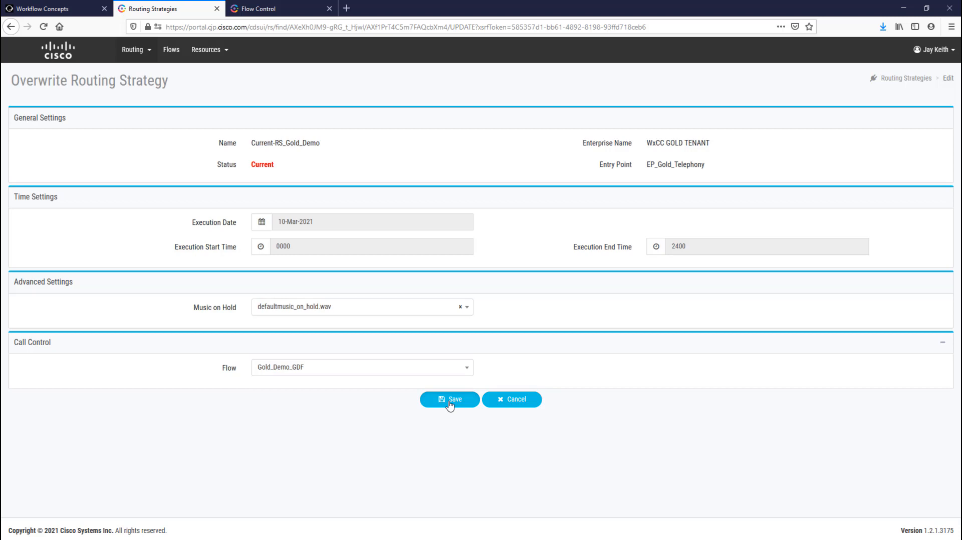
pyautogui.click(448, 400)
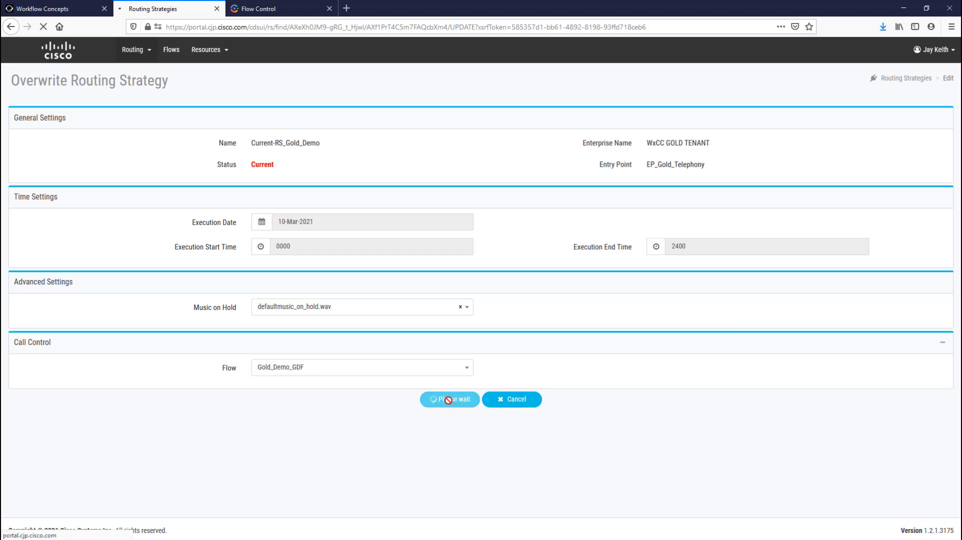
pyautogui.click(449, 399)
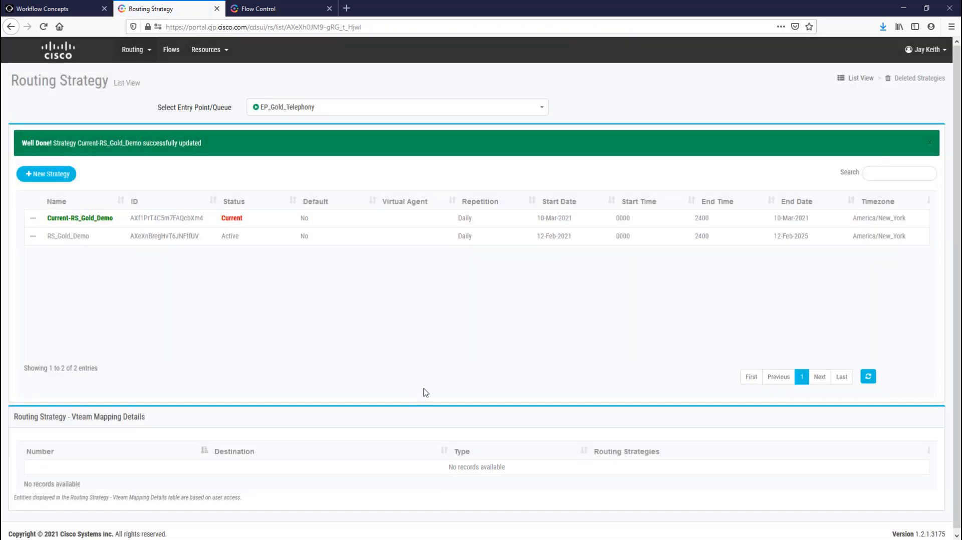
pyautogui.moveTo(379, 355)
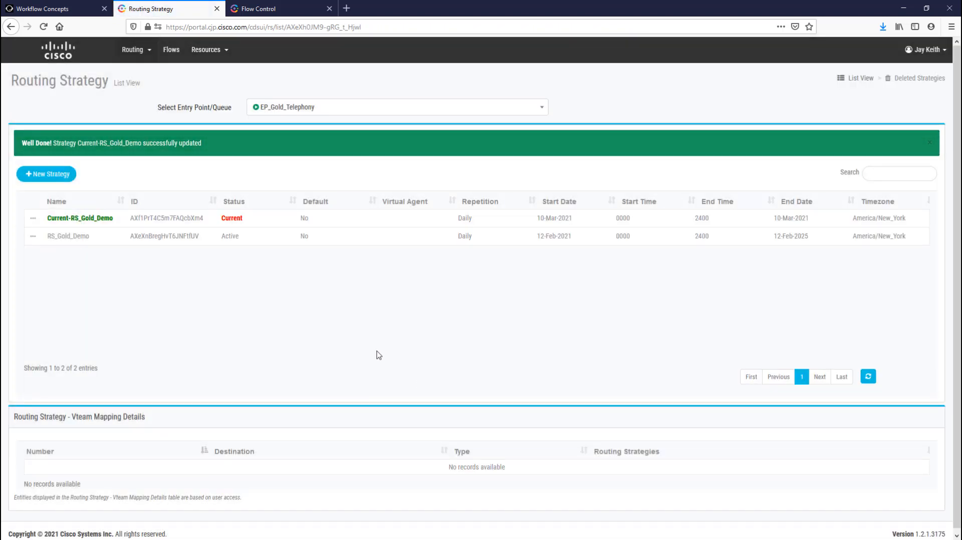